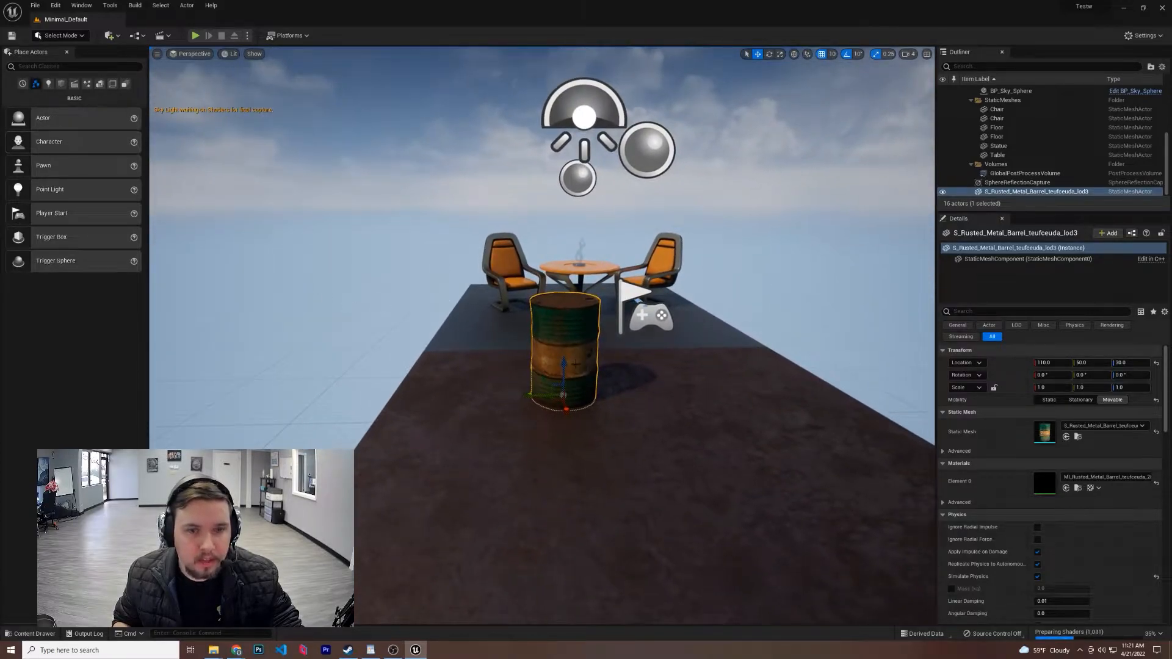
Bring the rusted barrel up in the Static Mesh Editor with its collision options at hand.
click(33, 633)
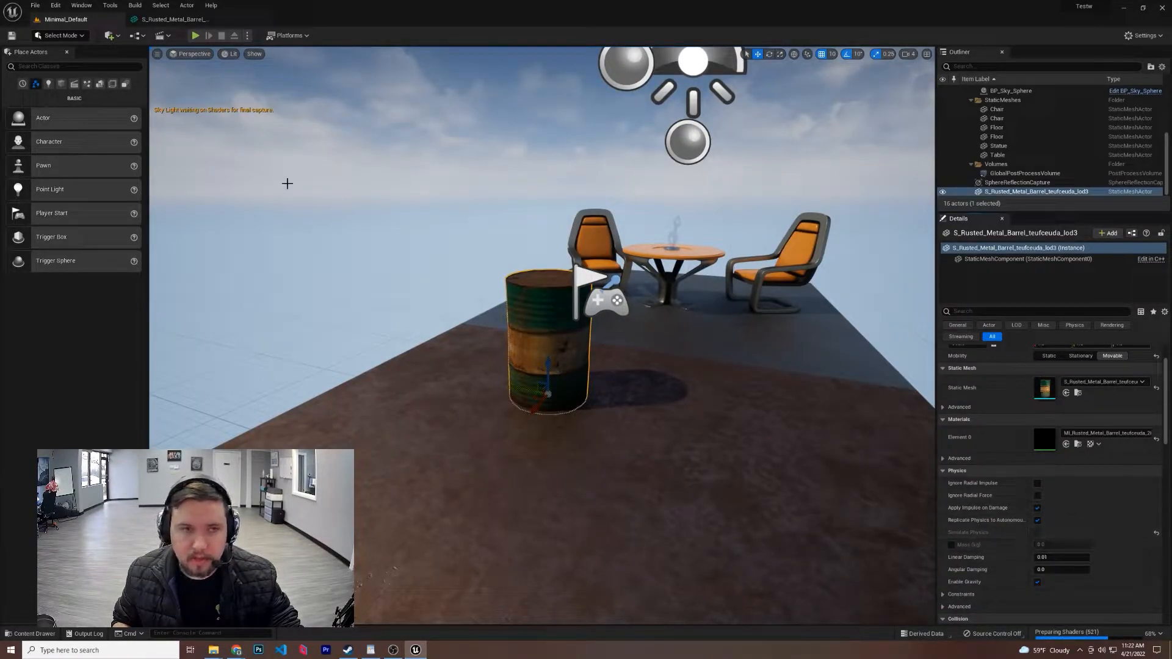
click(194, 35)
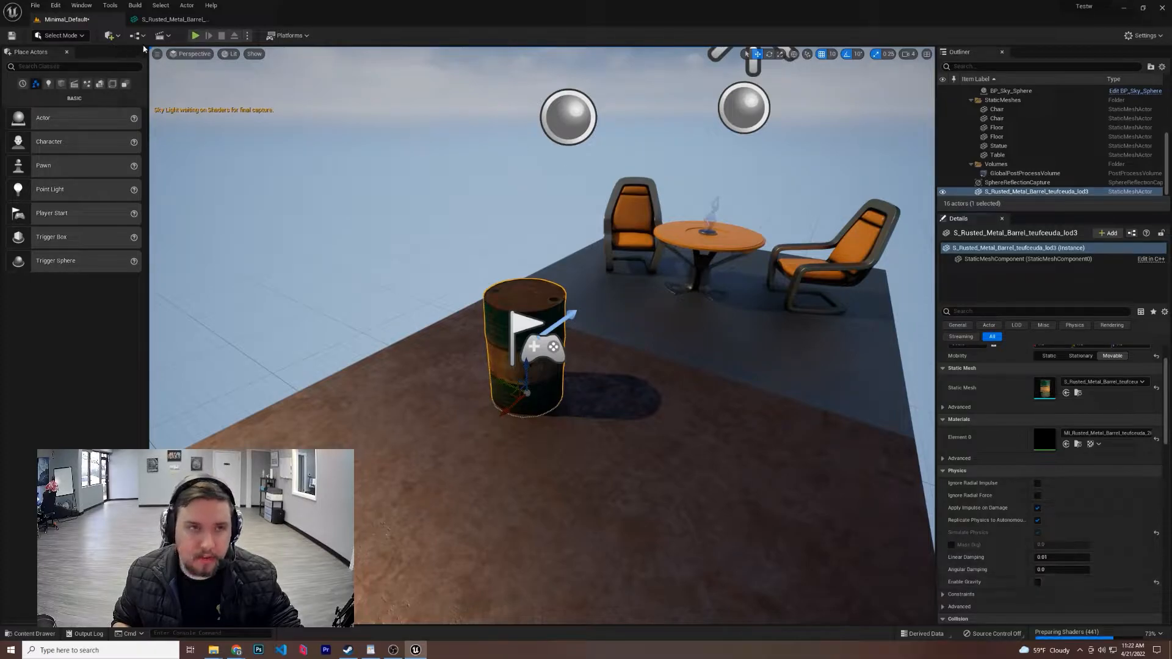
click(194, 35)
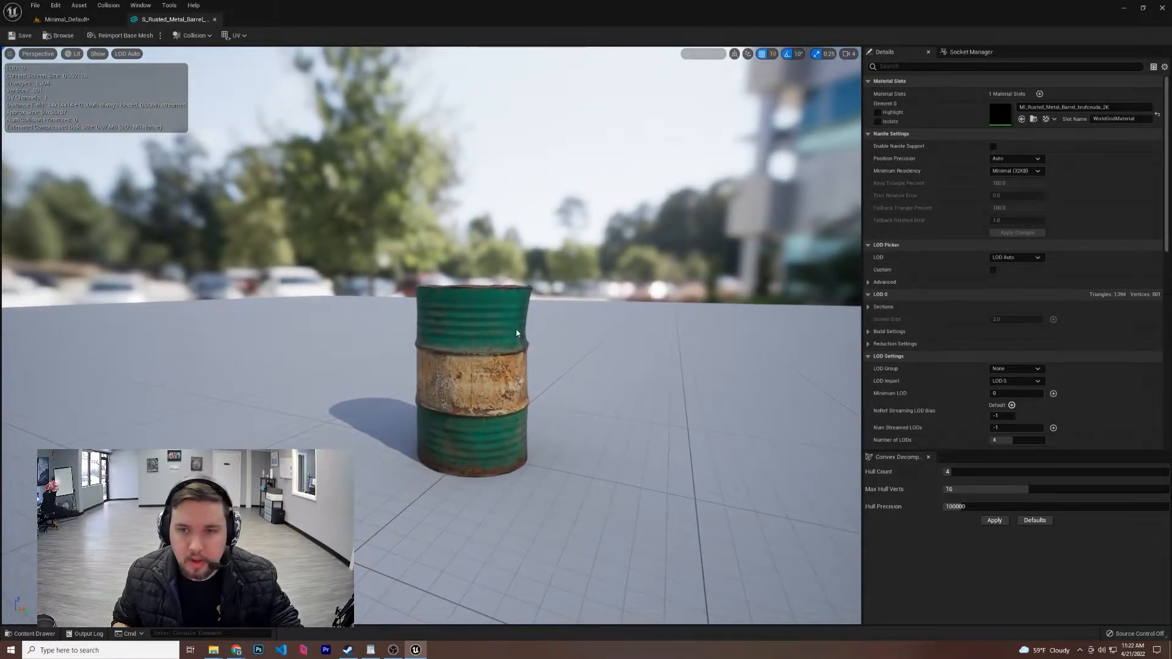
mouse_move(1014, 308)
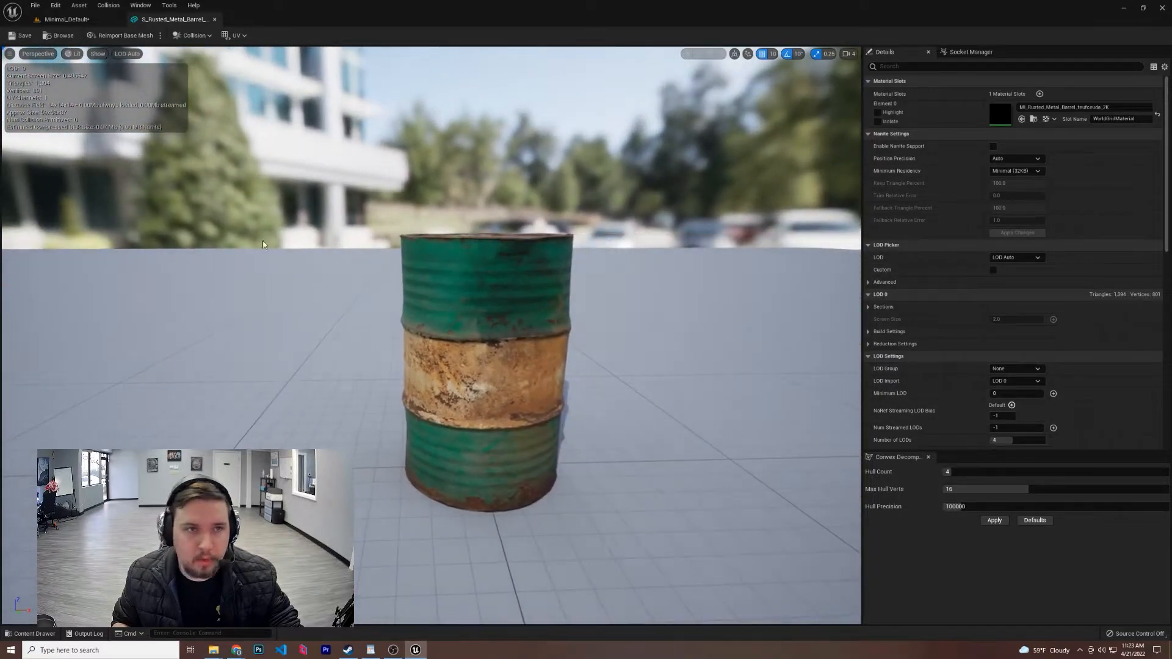
Inspect the barrel in Player Collision and Wireframe views, then return to Lit.
click(72, 53)
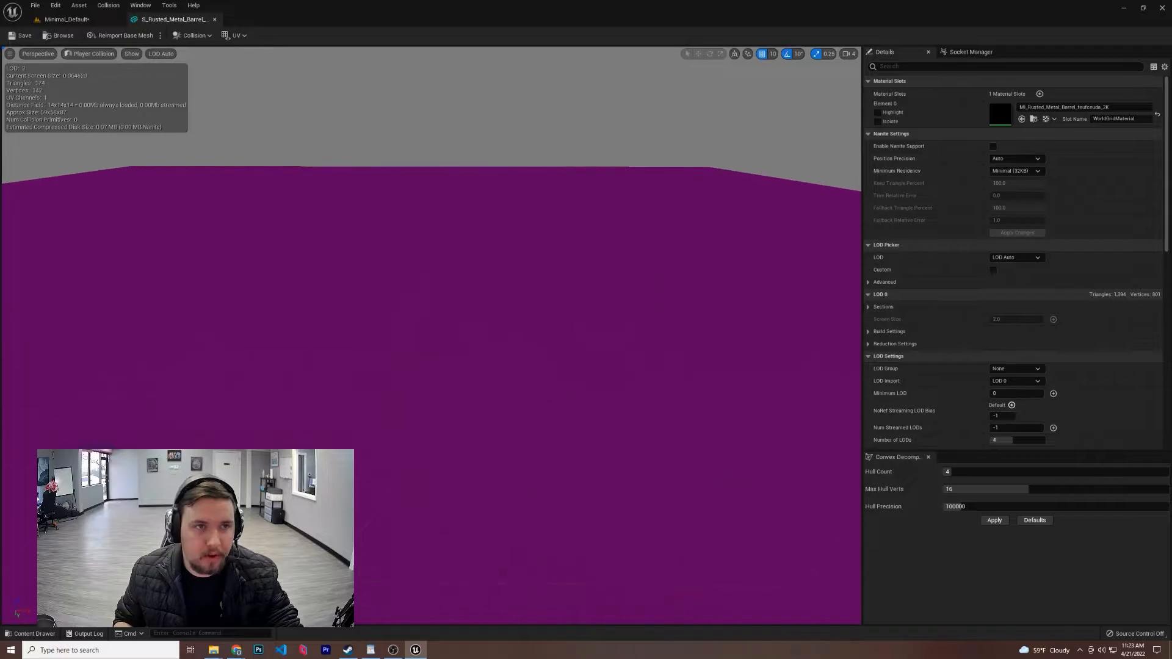
click(88, 53)
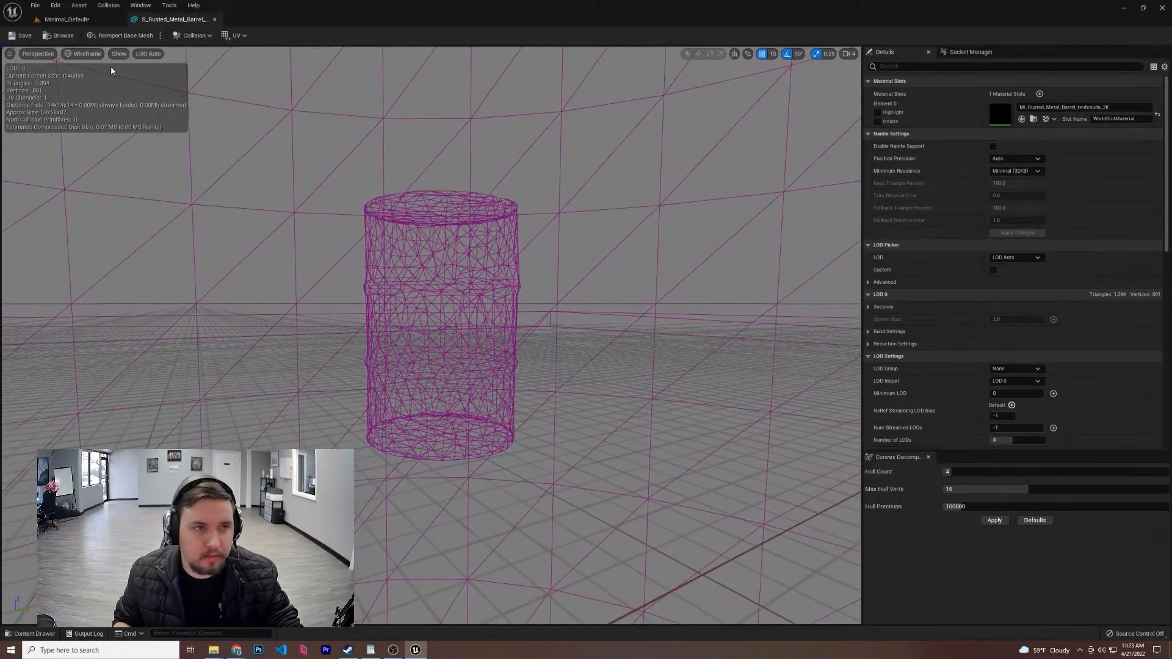
click(84, 53)
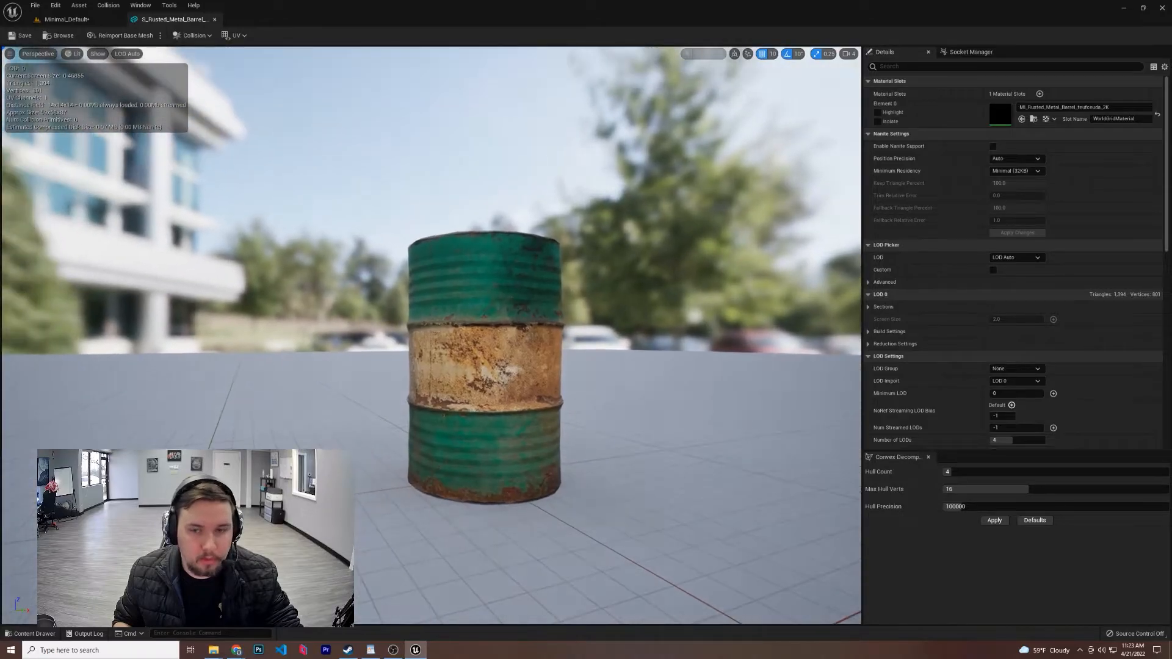
Apply Auto Convex Collision with Hull Count 39, Max Hull Verts 21, Precision 430000 and view it.
click(193, 35)
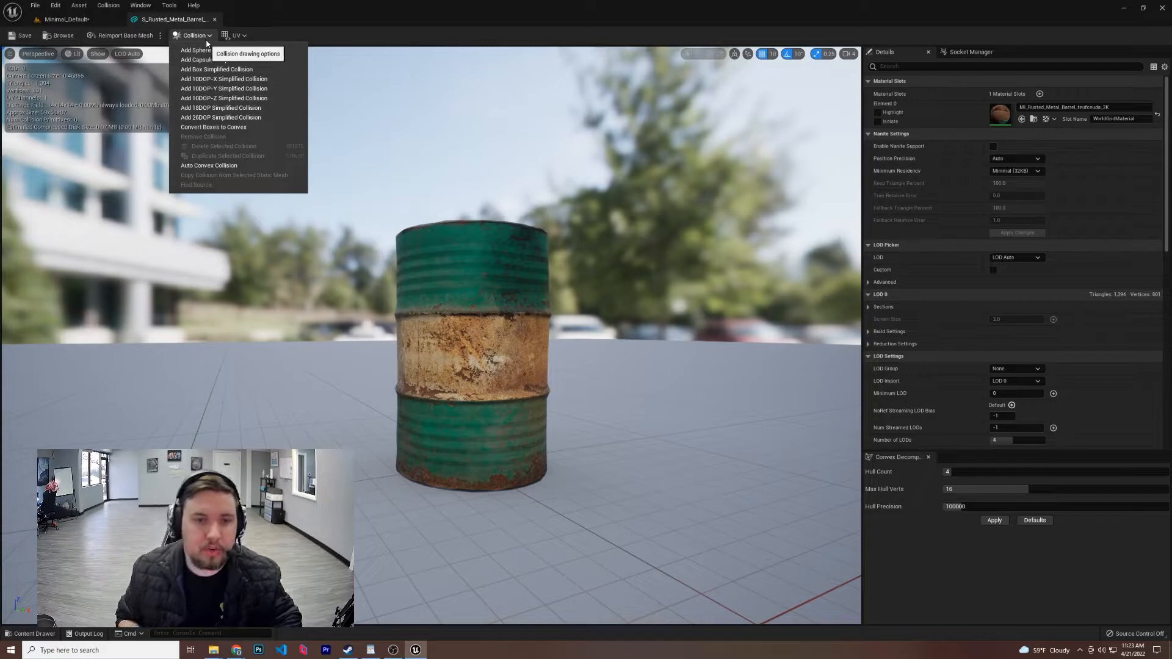
mouse_move(221, 117)
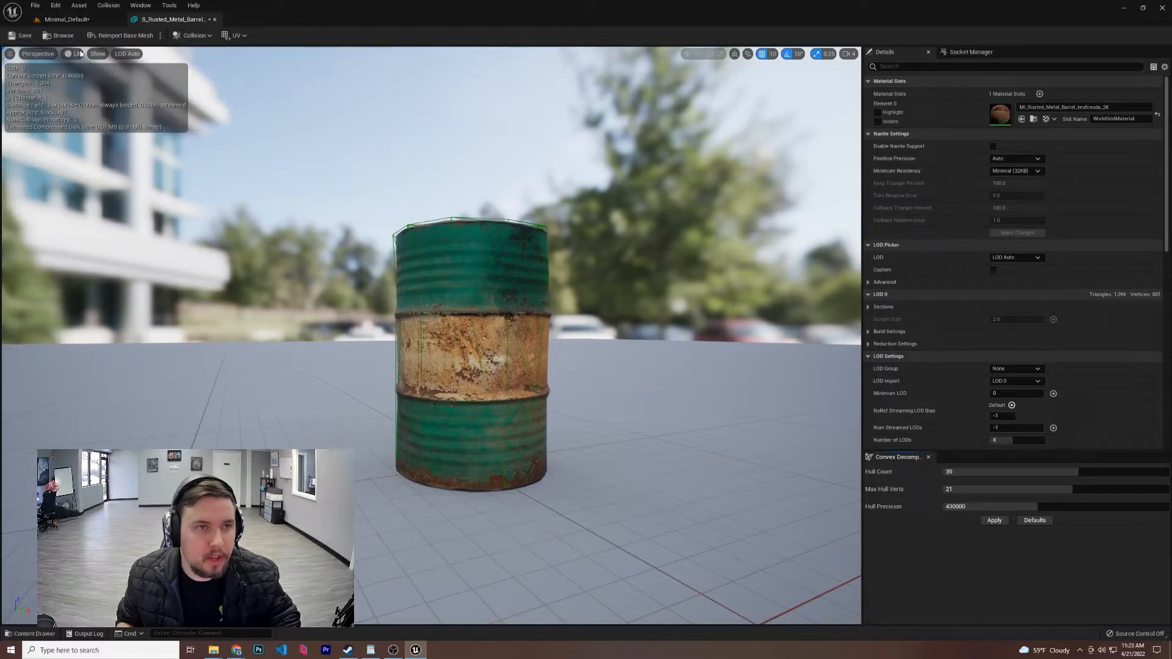
click(89, 53)
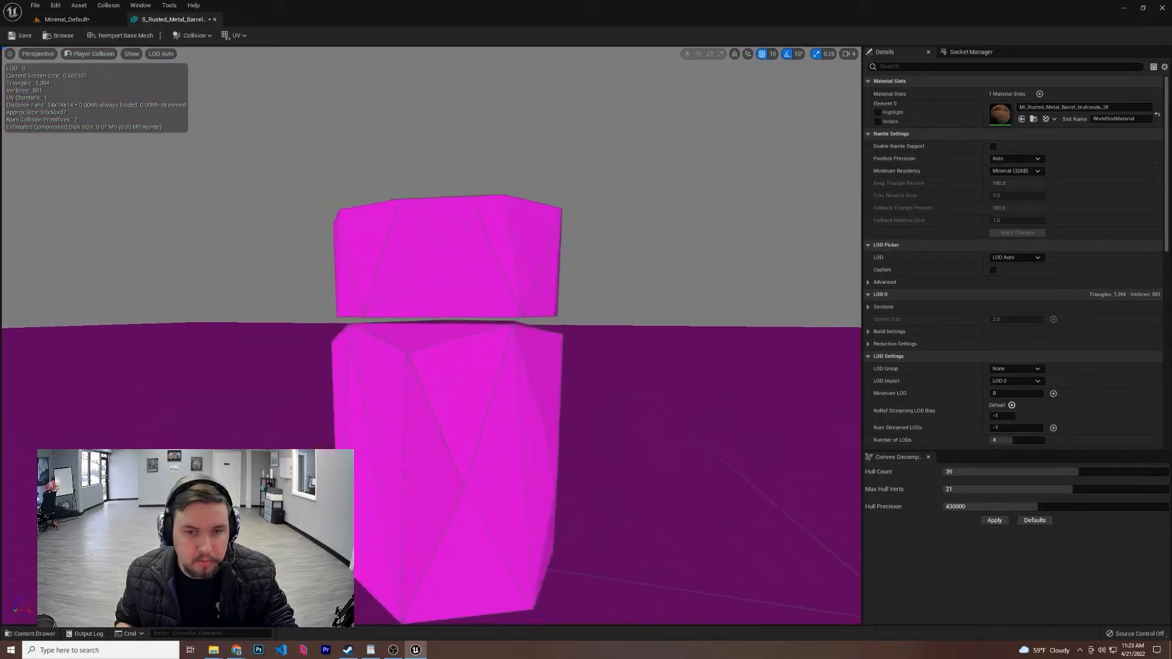
Add a 10DOP-Z simplified collision to the barrel from the Collision menu.
click(191, 36)
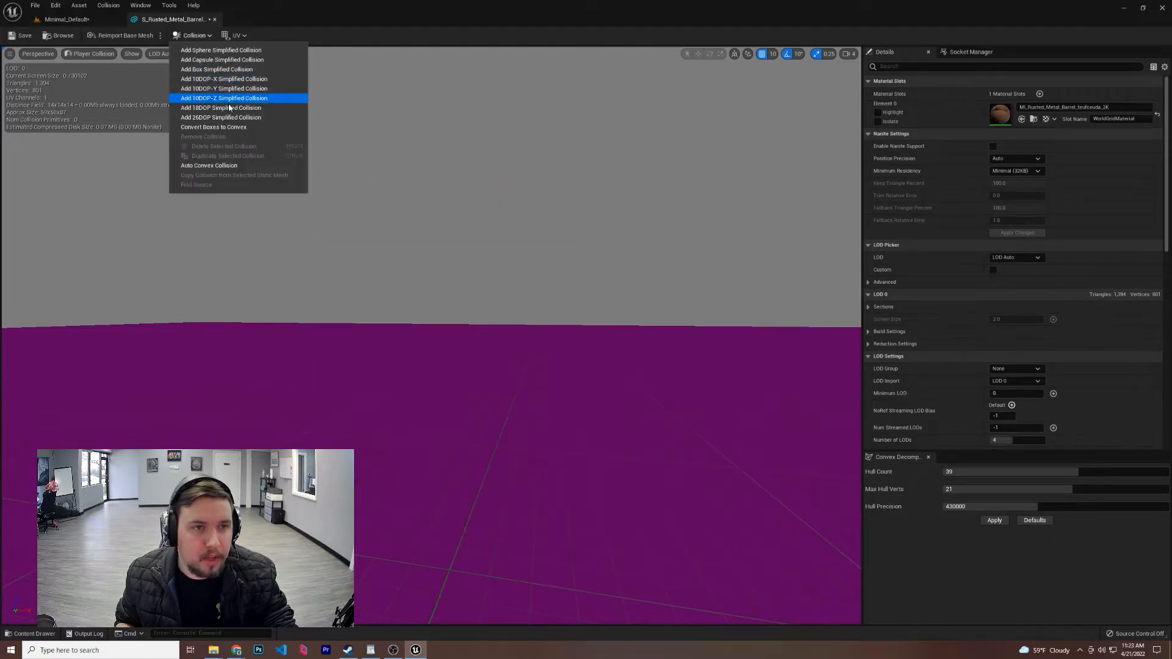
click(222, 98)
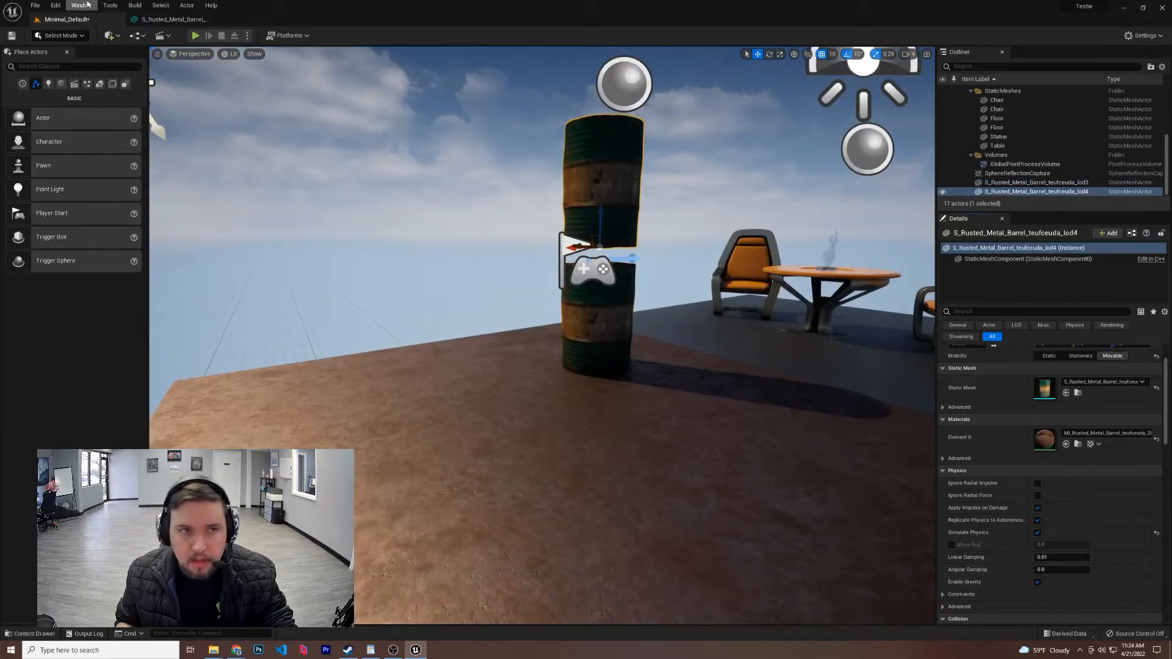
Play the level and watch the two stacked barrels topple under physics.
click(194, 35)
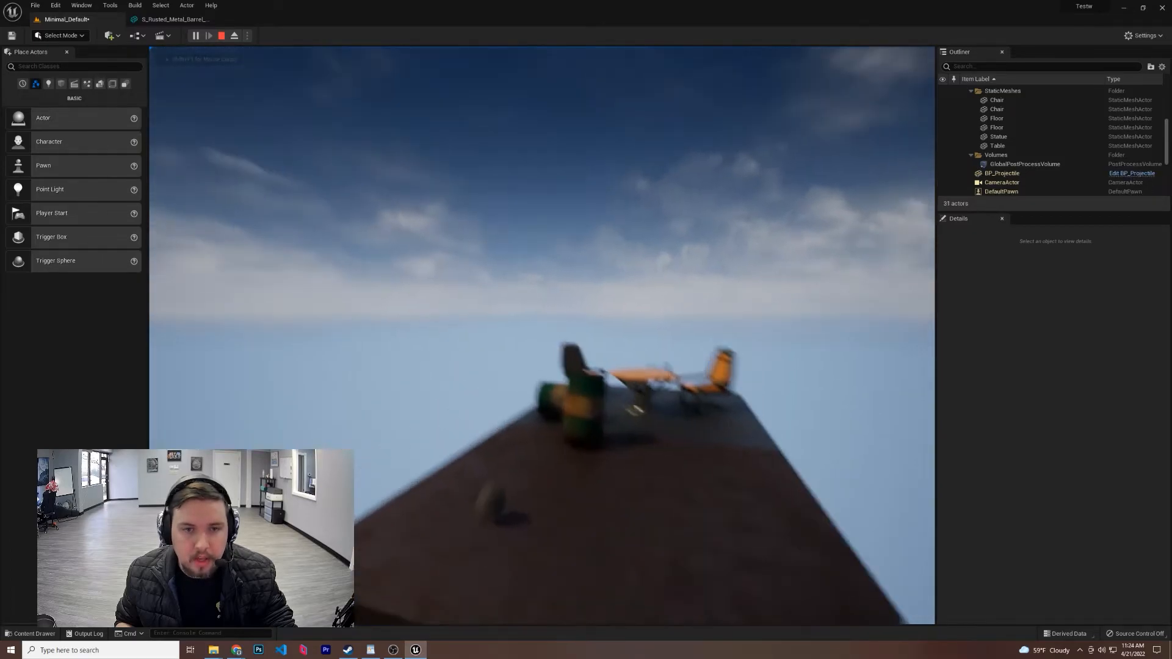
click(221, 35)
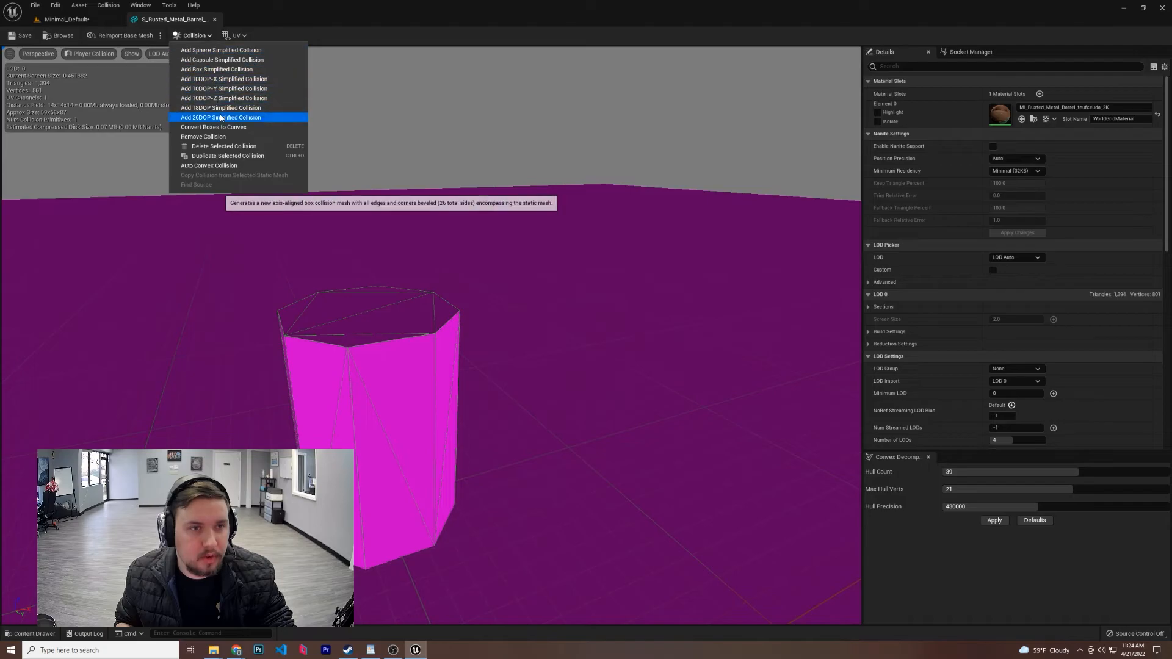
mouse_move(222, 145)
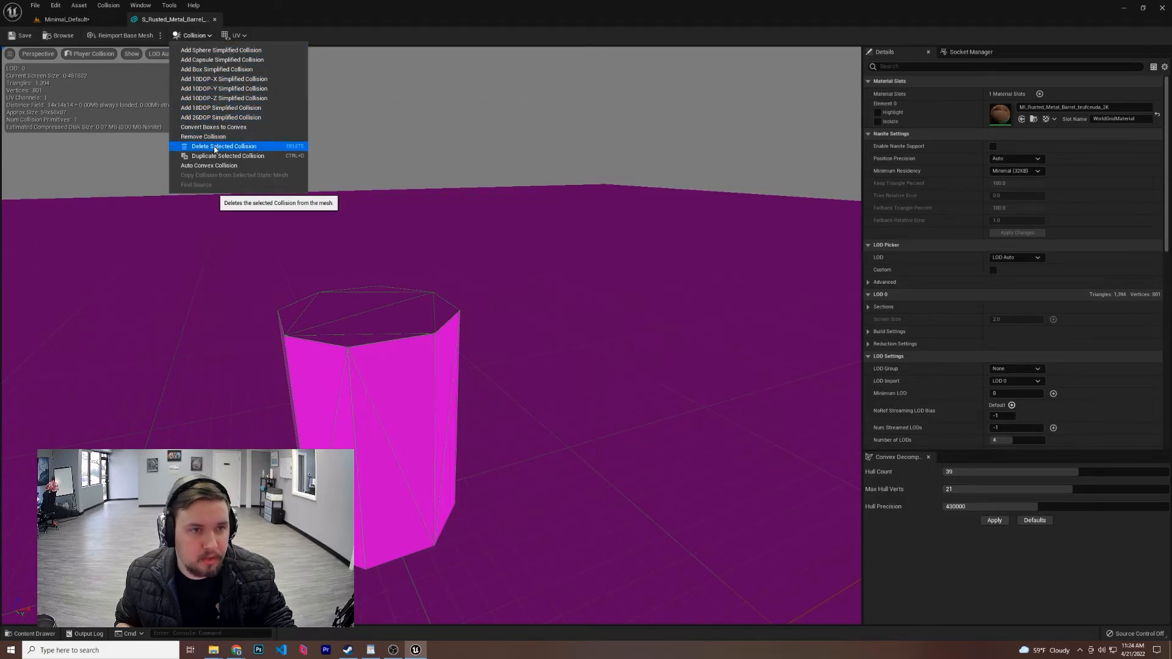
Remove the selected collision shape via Delete Selected Collision.
click(224, 145)
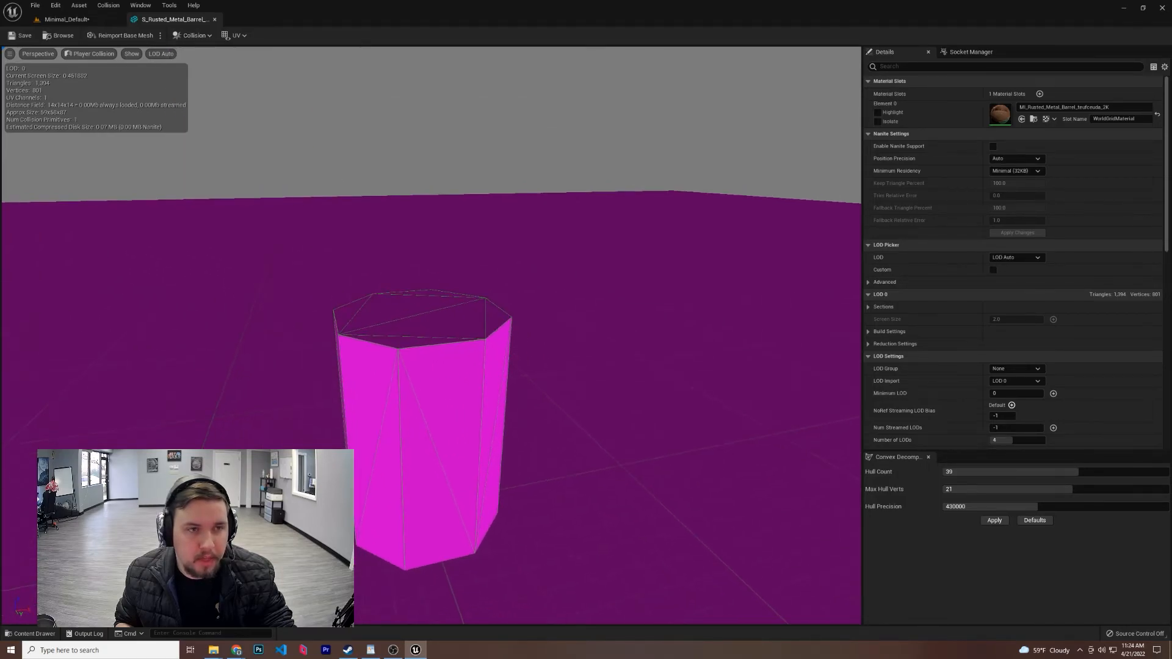